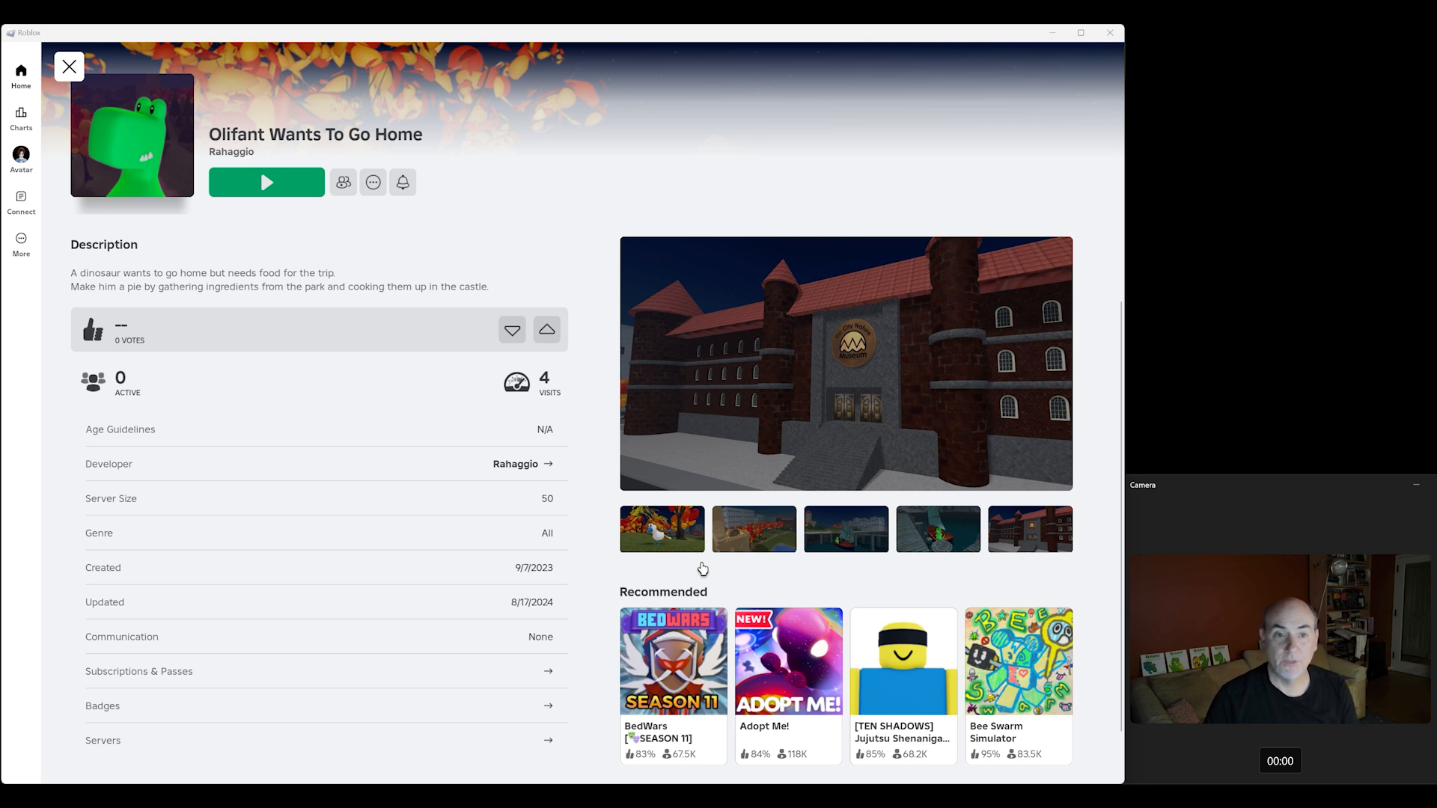
# - Start Olifant Wants To Go Home from its game page and reach the intro instructions
pyautogui.click(662, 528)
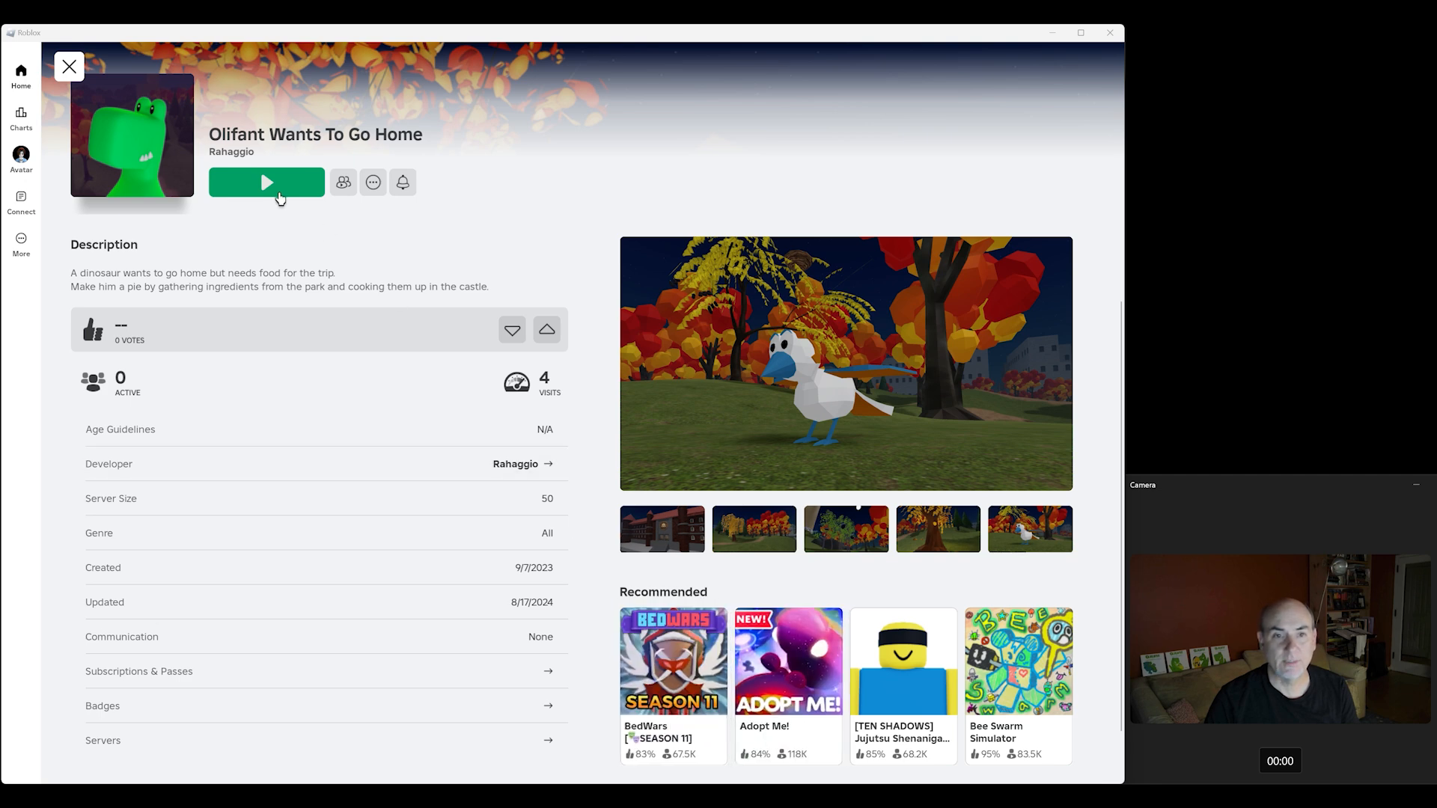
pyautogui.click(266, 182)
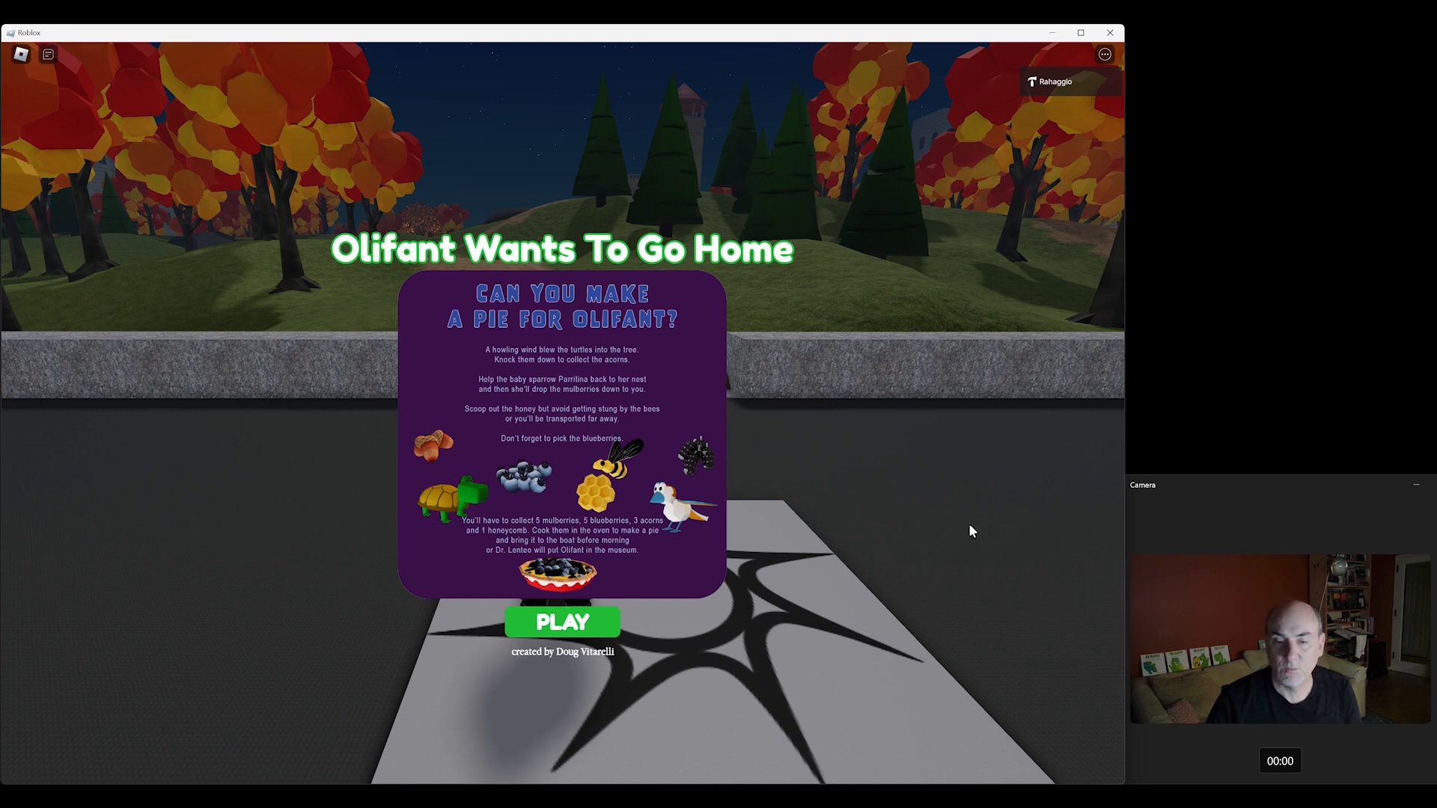
pyautogui.moveTo(1001, 537)
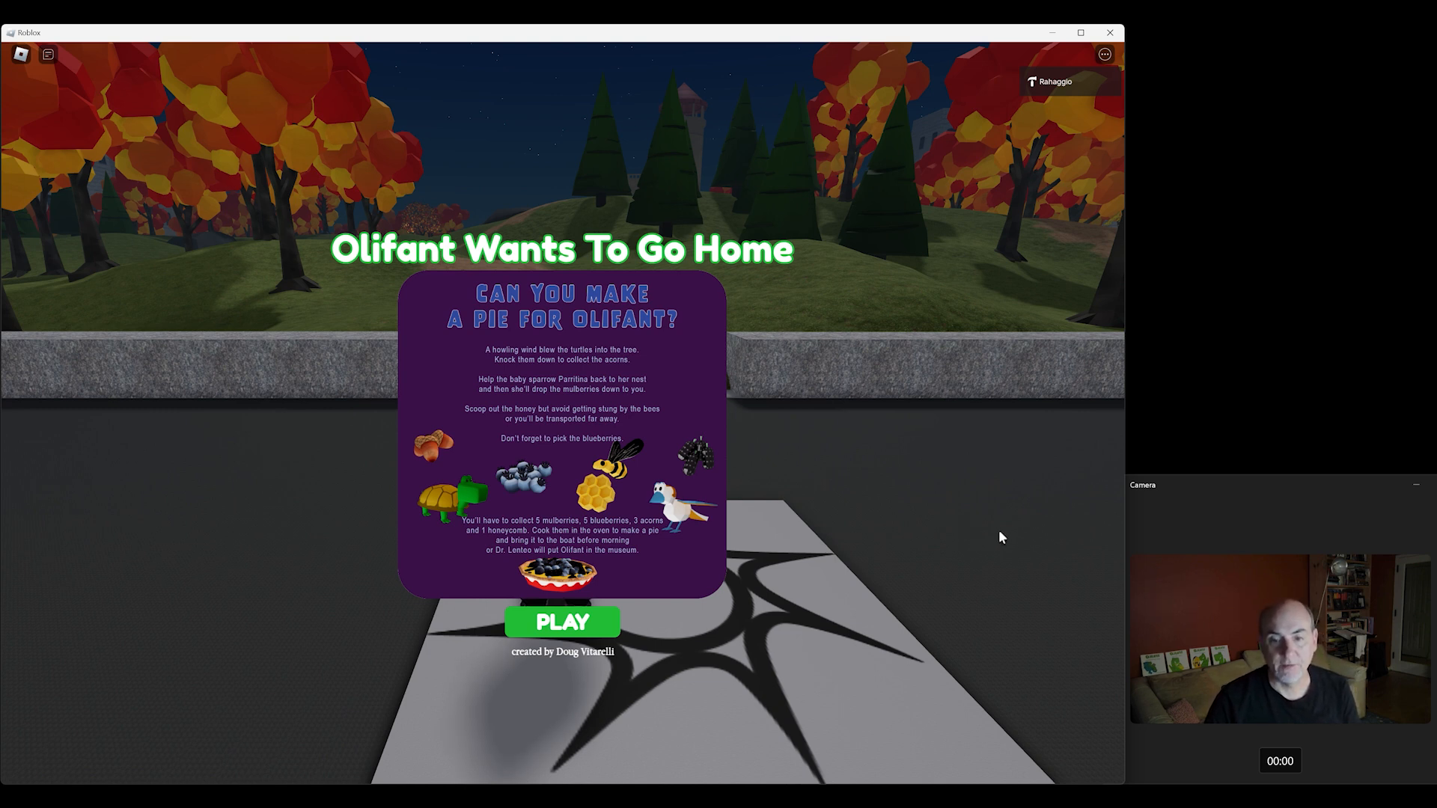
pyautogui.moveTo(593, 757)
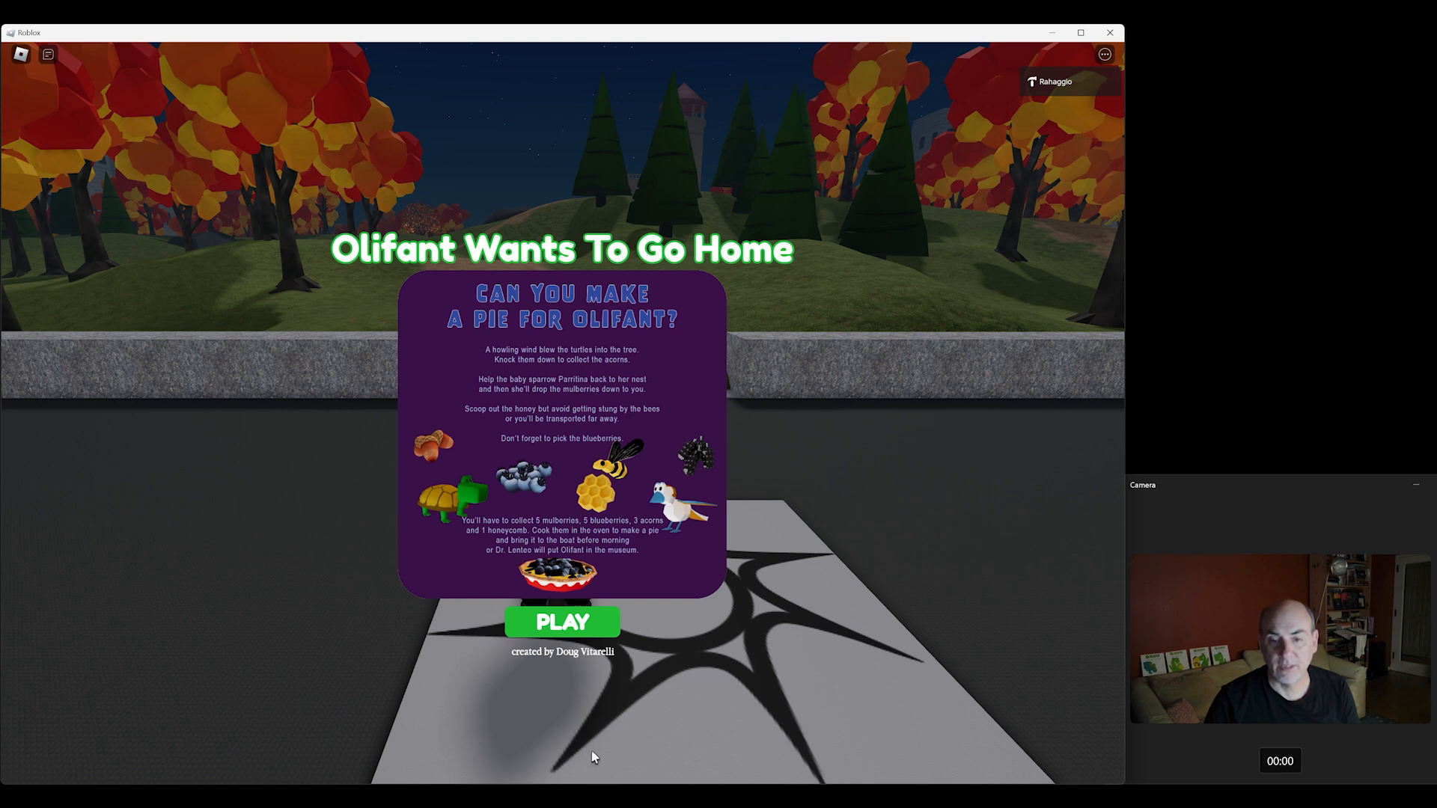
pyautogui.click(561, 623)
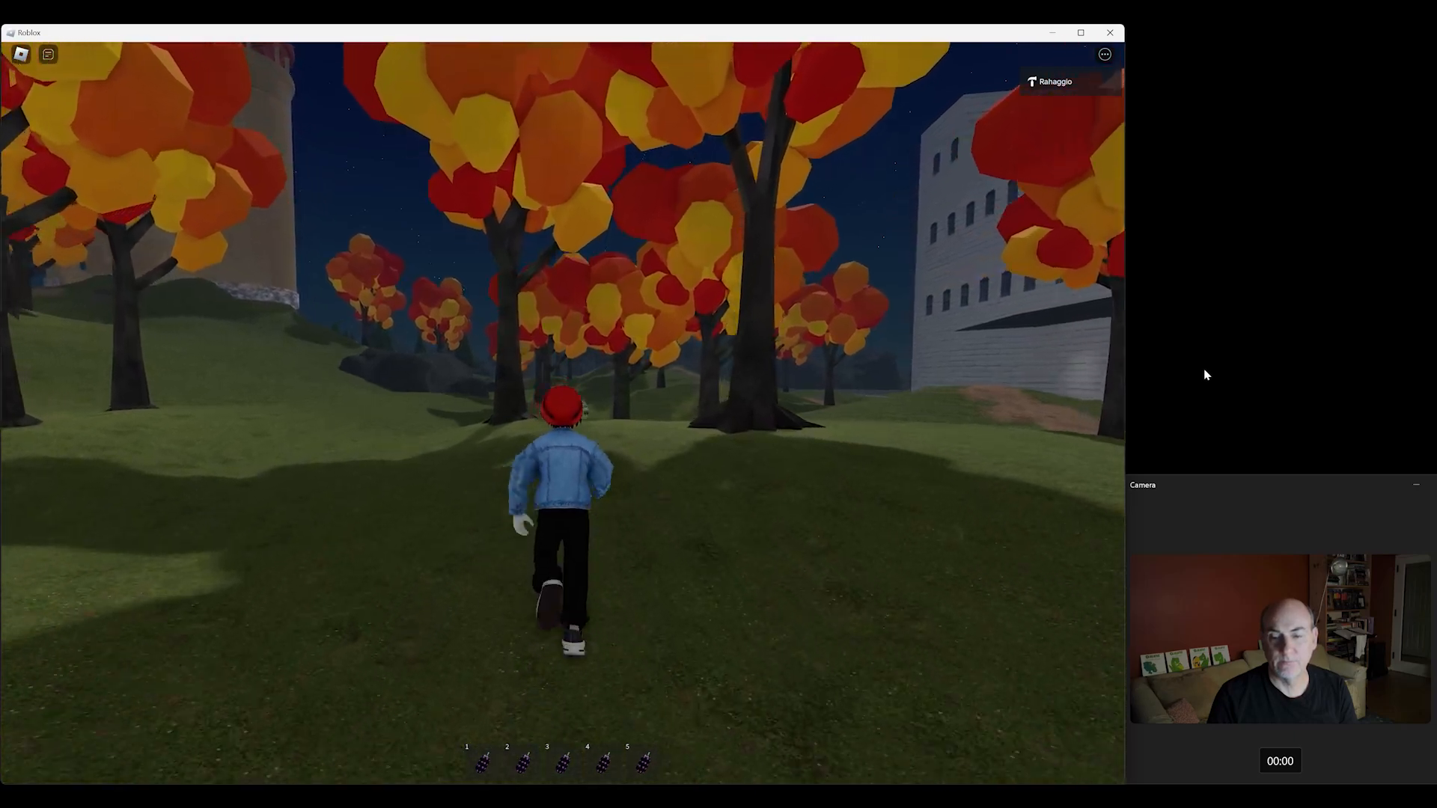
pyautogui.press('w')
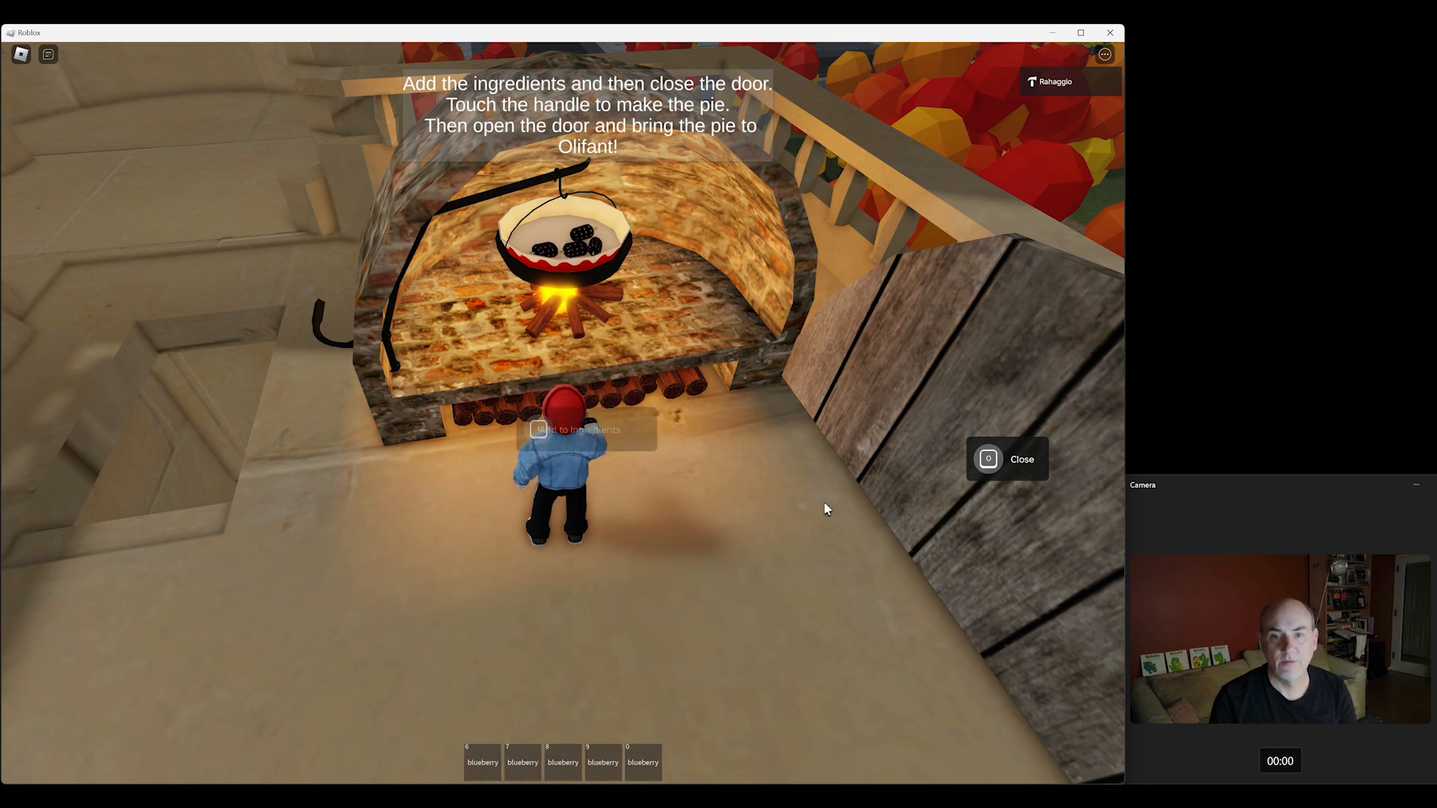
# - Close the castle oven door with the ingredients placed in the pot
pyautogui.click(483, 761)
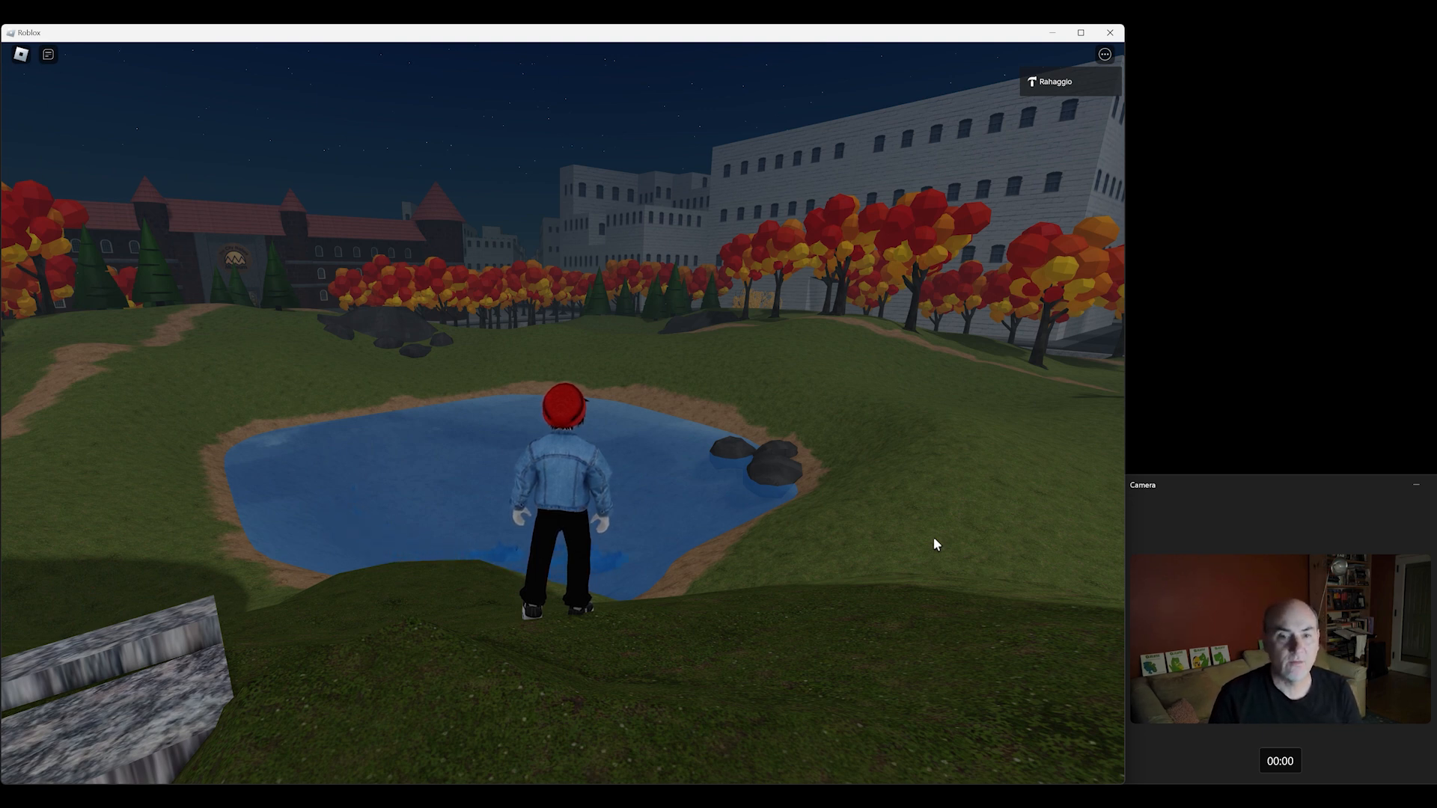
# - Walk the avatar forward across the night-time park to the pond's edge
pyautogui.press('w')
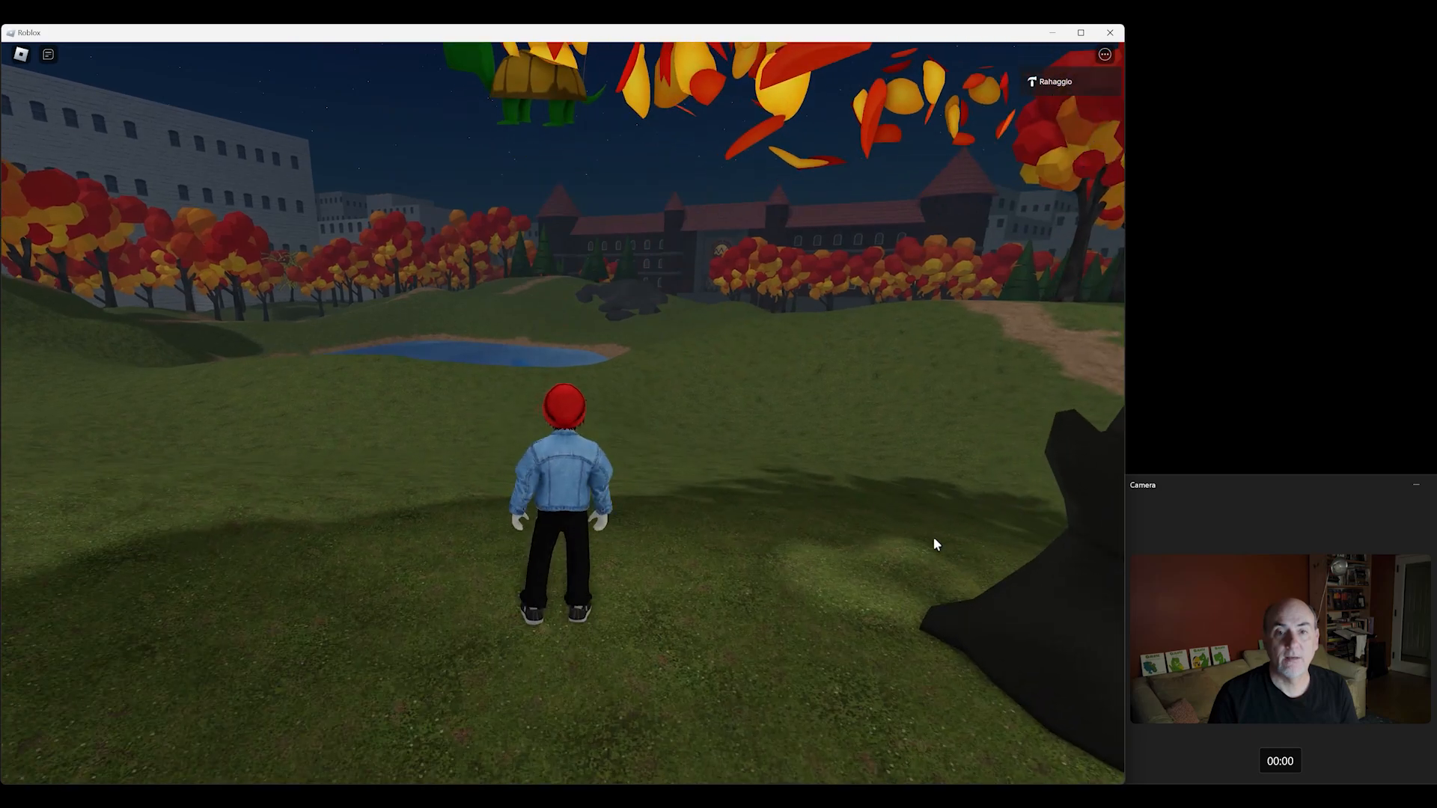
# - Jump and run through the autumn trees to collect four acorns
pyautogui.press('space')
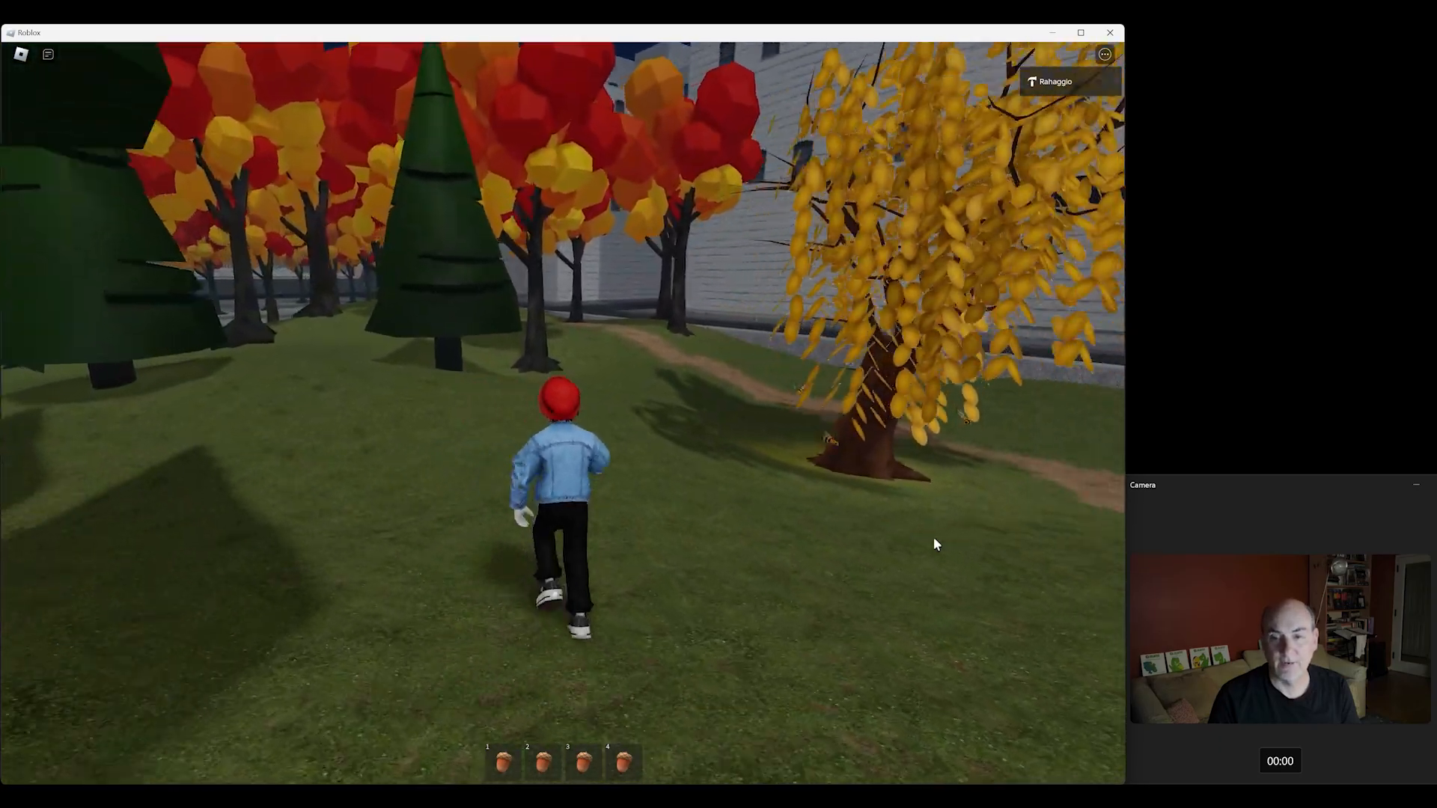
pyautogui.press('w')
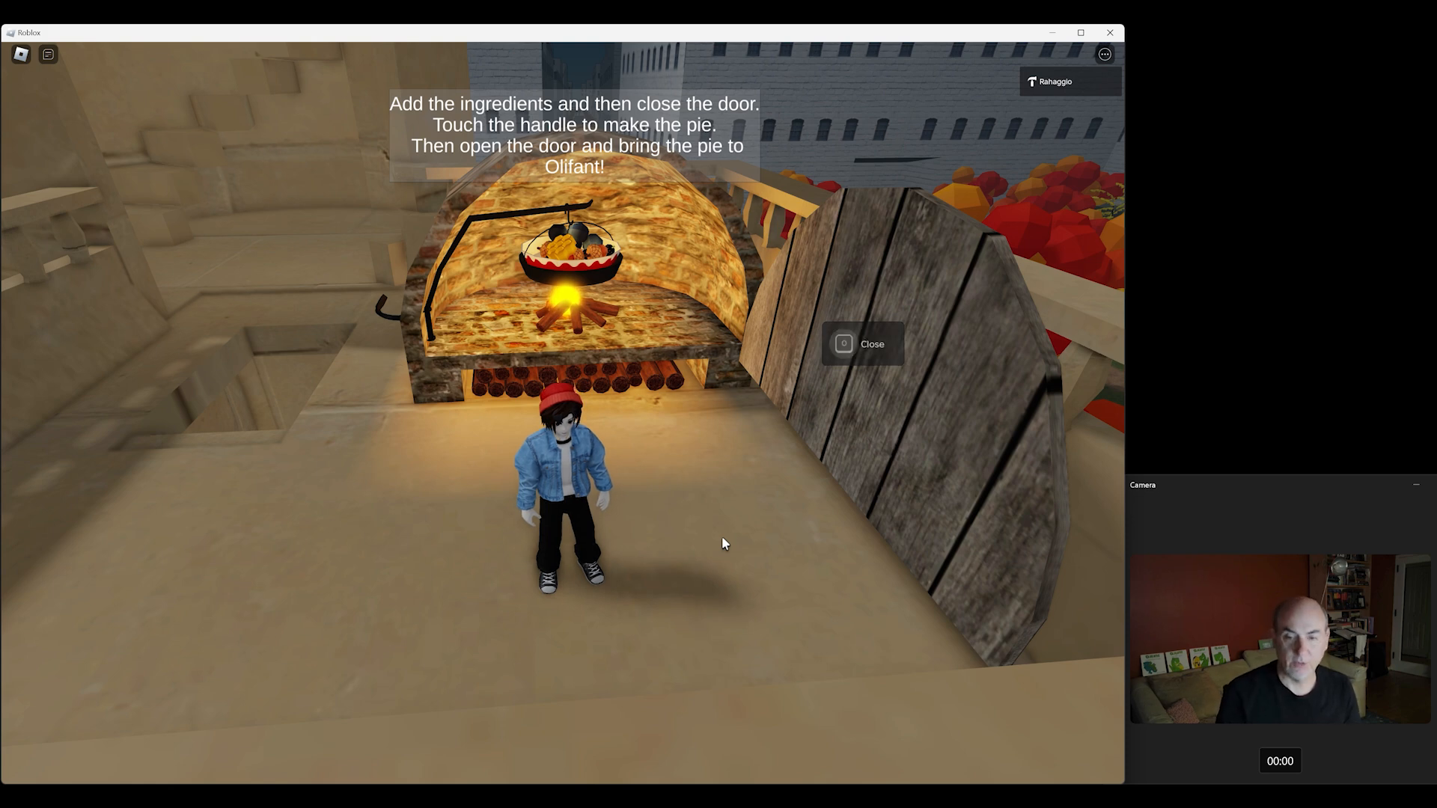
# - Interact with the castle oven to bring up its pie-baking instructions
pyautogui.click(861, 344)
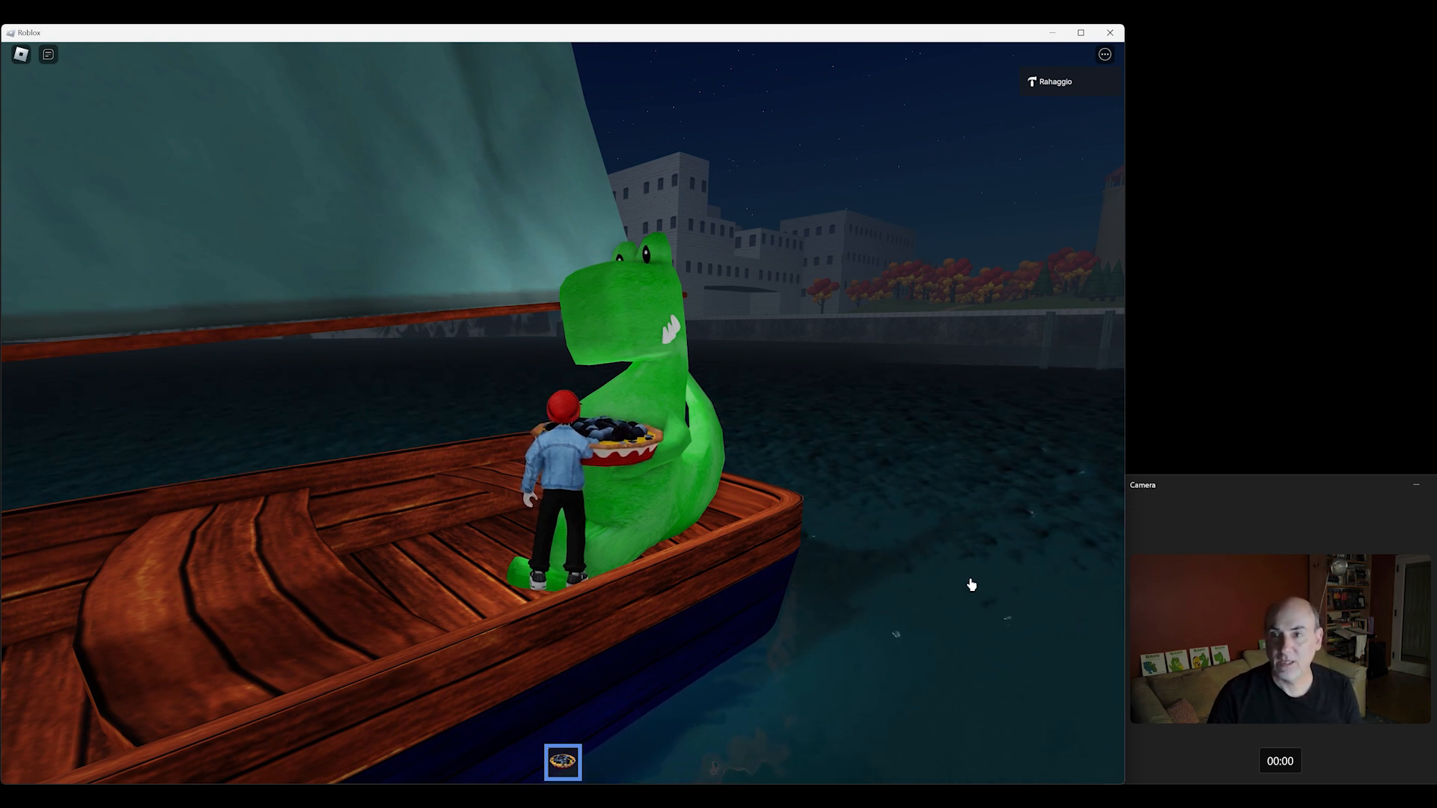
pyautogui.moveTo(986, 595)
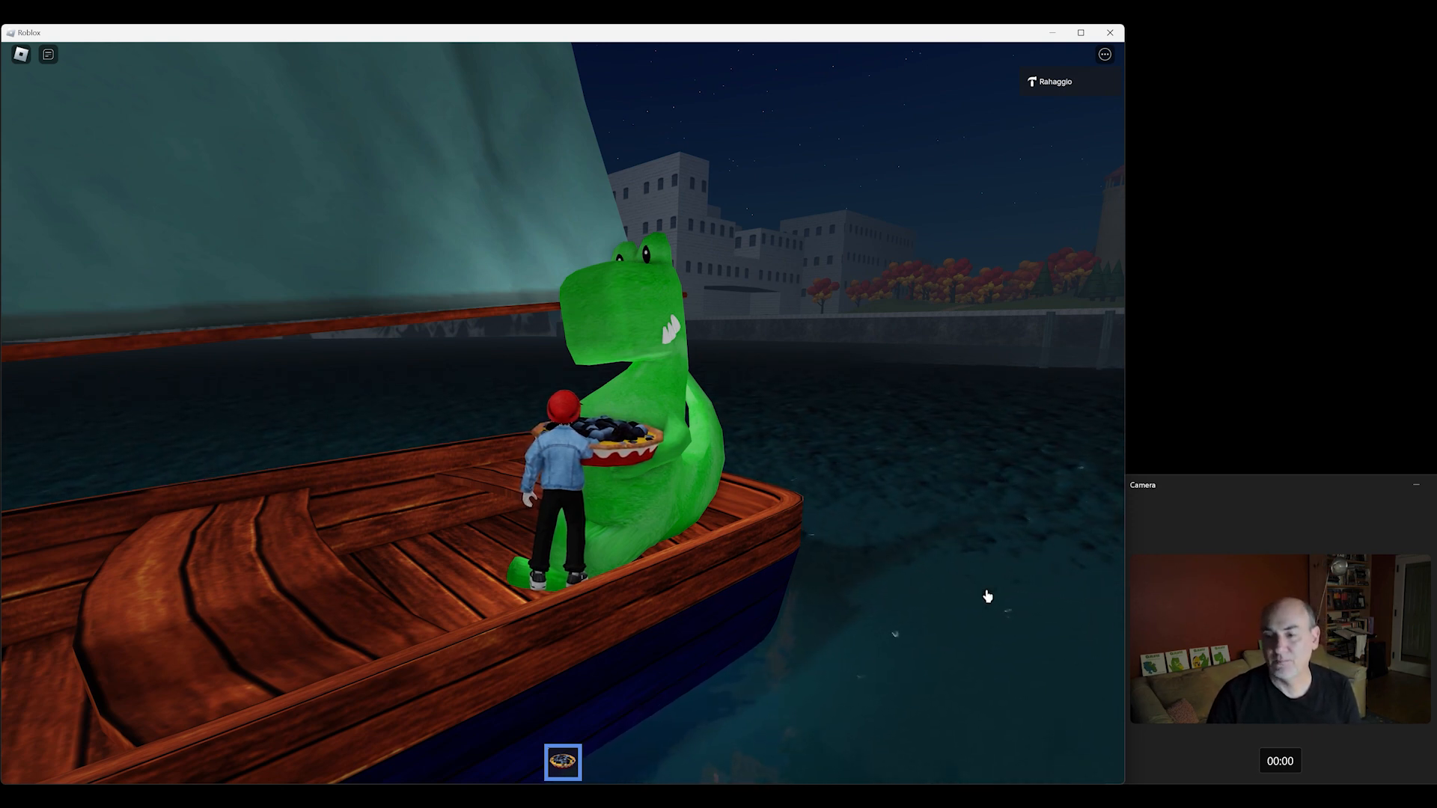